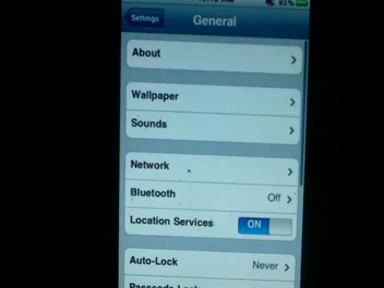
View About in Settings > General, return to the Settings list, and go home
left_click(200, 52)
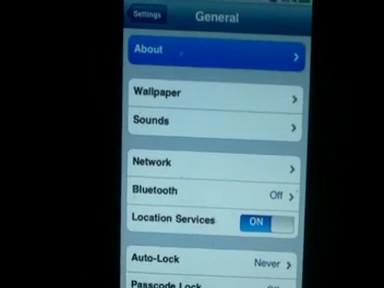
left_click(200, 48)
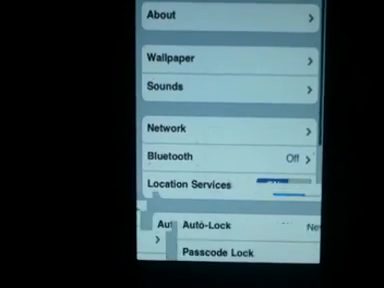
scroll("up", 3)
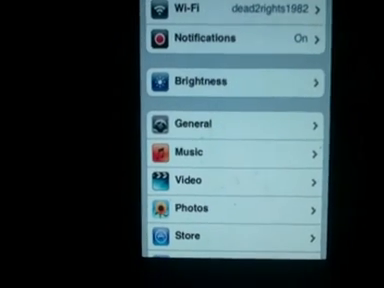
key("home")
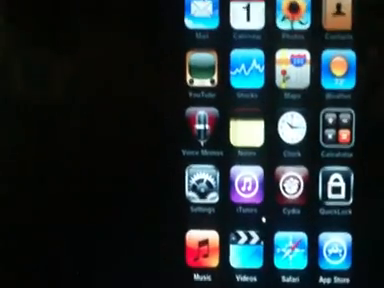
Launch Cydia from the home screen and wait while it reloads data
scroll("up", 3)
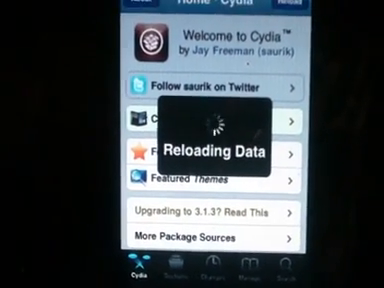
Wait for Cydia's Reloading Data overlay to clear
scroll("up", 3)
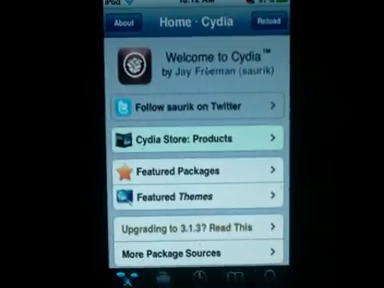
Find the iSpazio.net emoji package in Cydia and open its Reinstall/Remove options
scroll("down", 3)
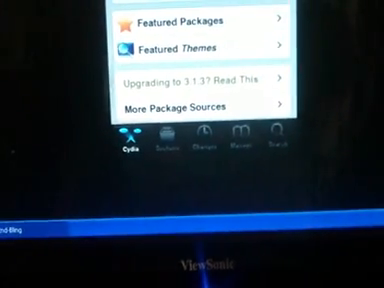
scroll("up", 3)
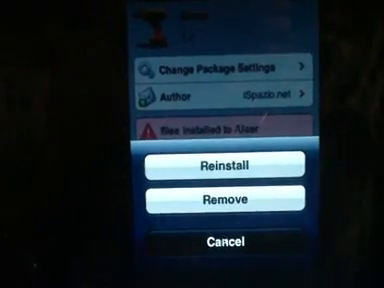
left_click(191, 243)
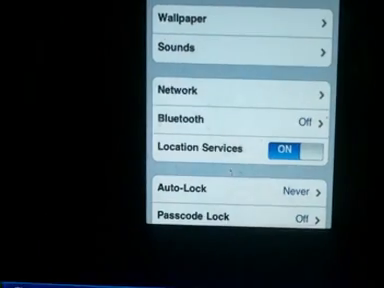
Scroll the International Keyboards language list to reach Emoji
scroll("down", 3)
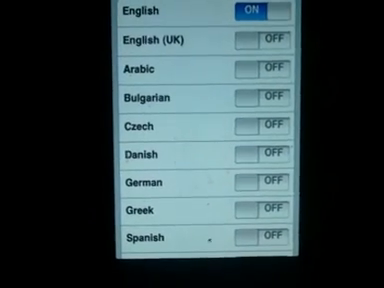
scroll("down", 3)
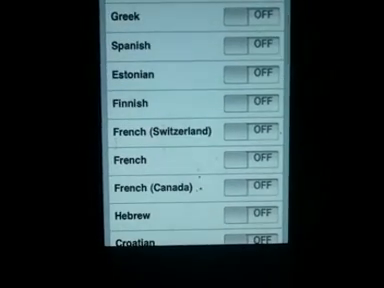
scroll("down", 3)
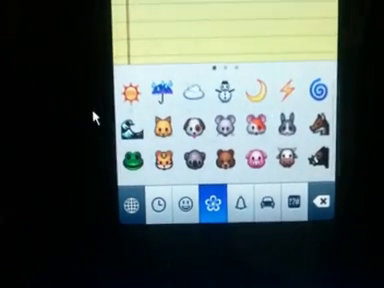
Swipe the Notes emoji keyboard to the next page of animal and flower icons
scroll("right", 3)
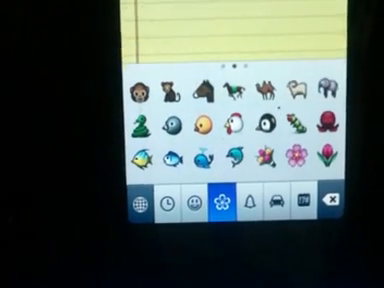